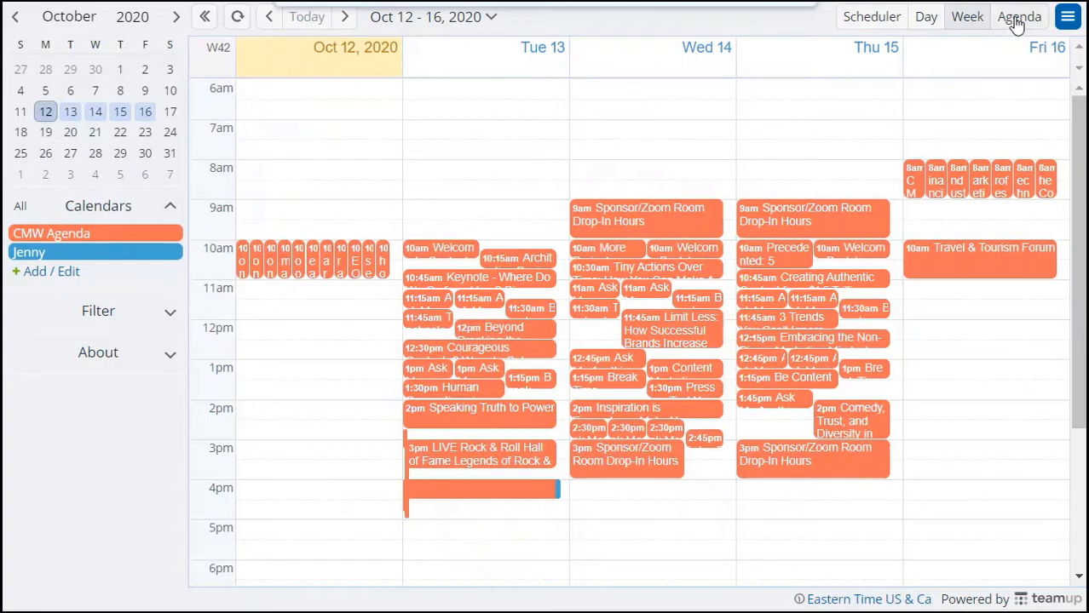
# Switch the CMW Agenda to the agenda list of sessions starting October 12, 2020
pyautogui.click(1019, 17)
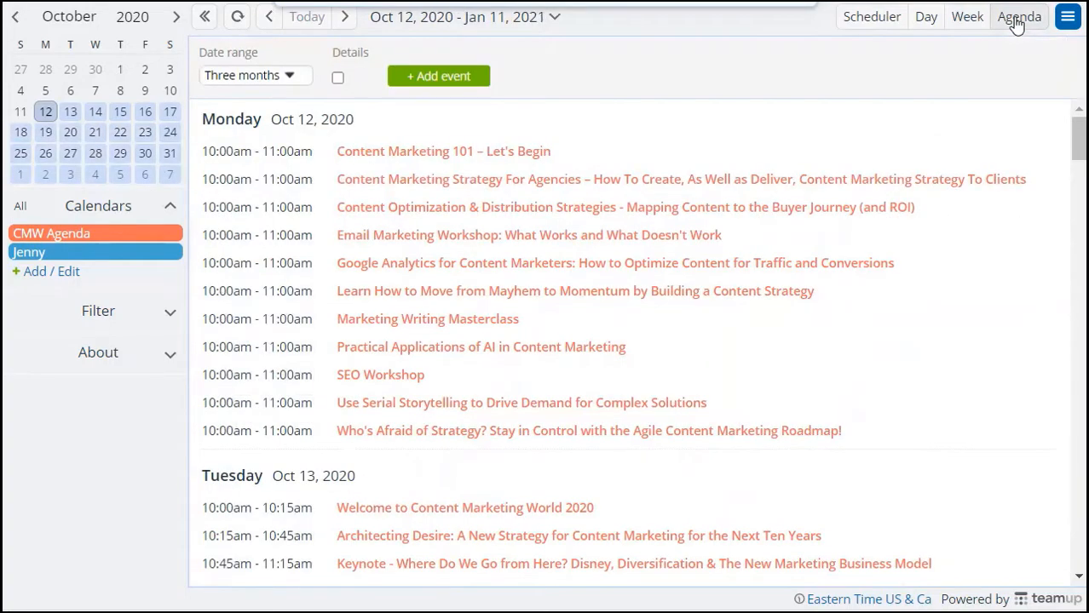
pyautogui.moveTo(868, 236)
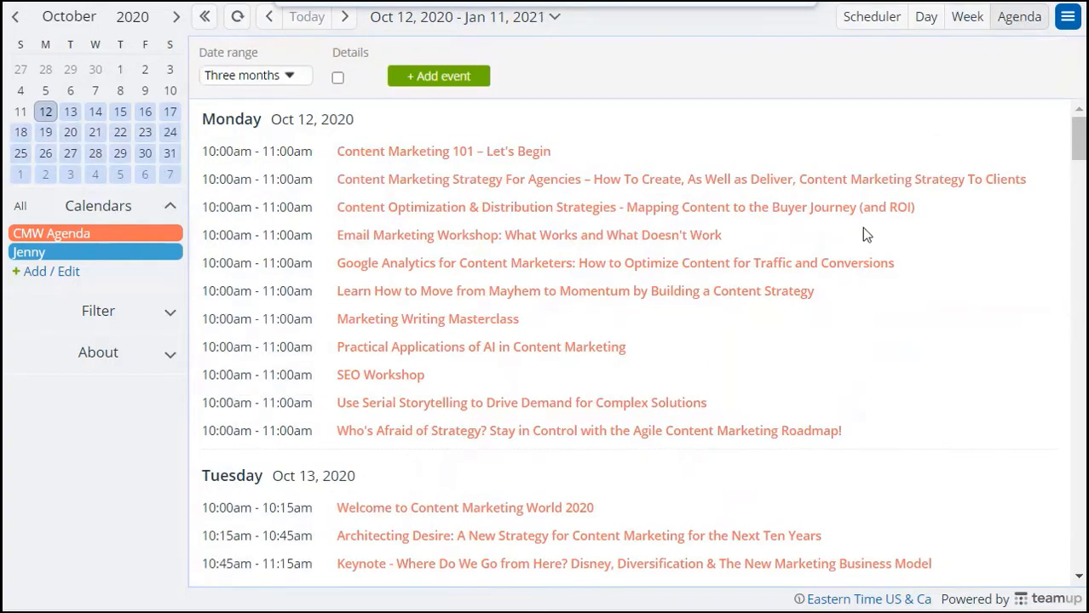
pyautogui.scroll(-3)
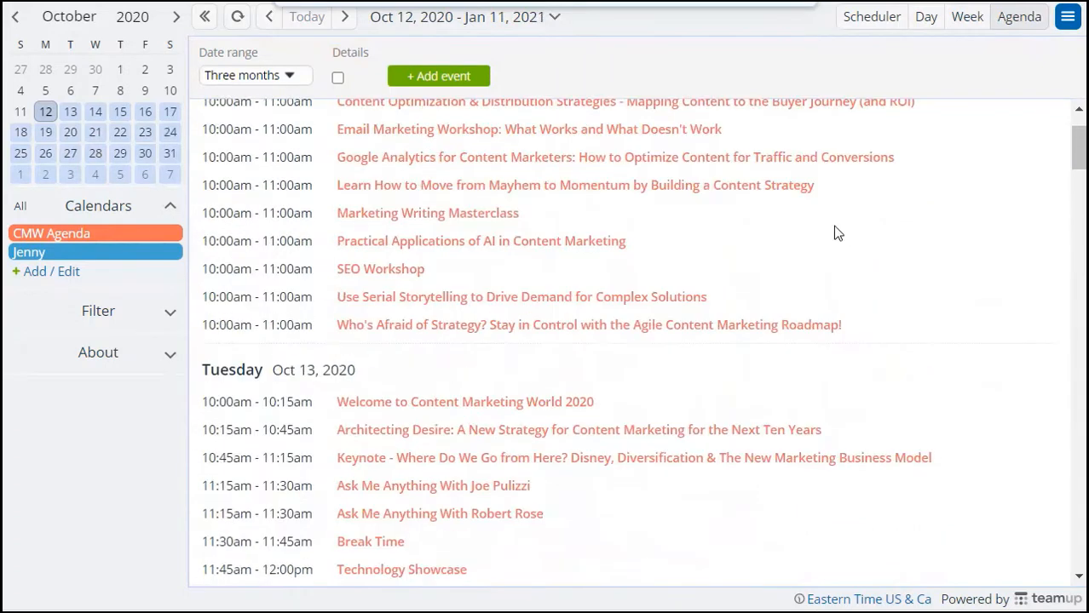
# Duplicate the October 12 Mayhem to Momentum session into the Jenny calendar and save it
pyautogui.rightClick(729, 184)
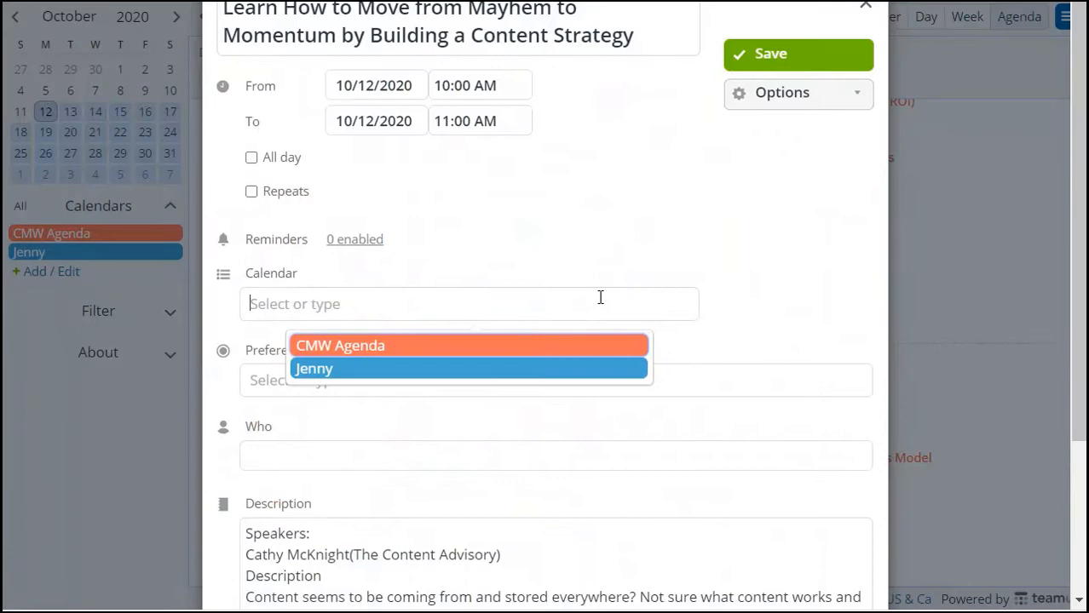
pyautogui.click(314, 368)
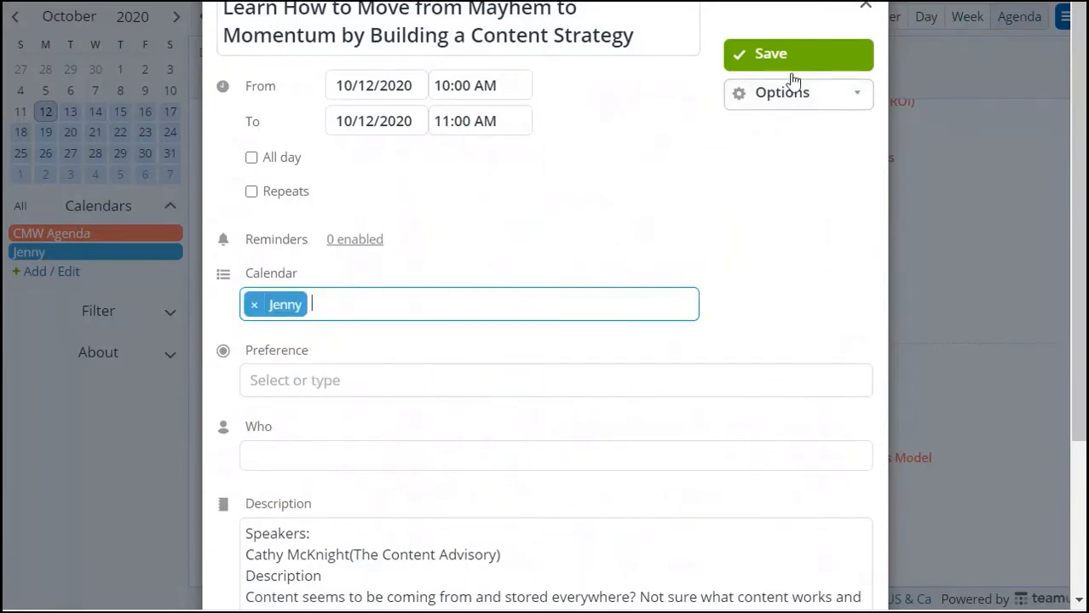
pyautogui.click(798, 53)
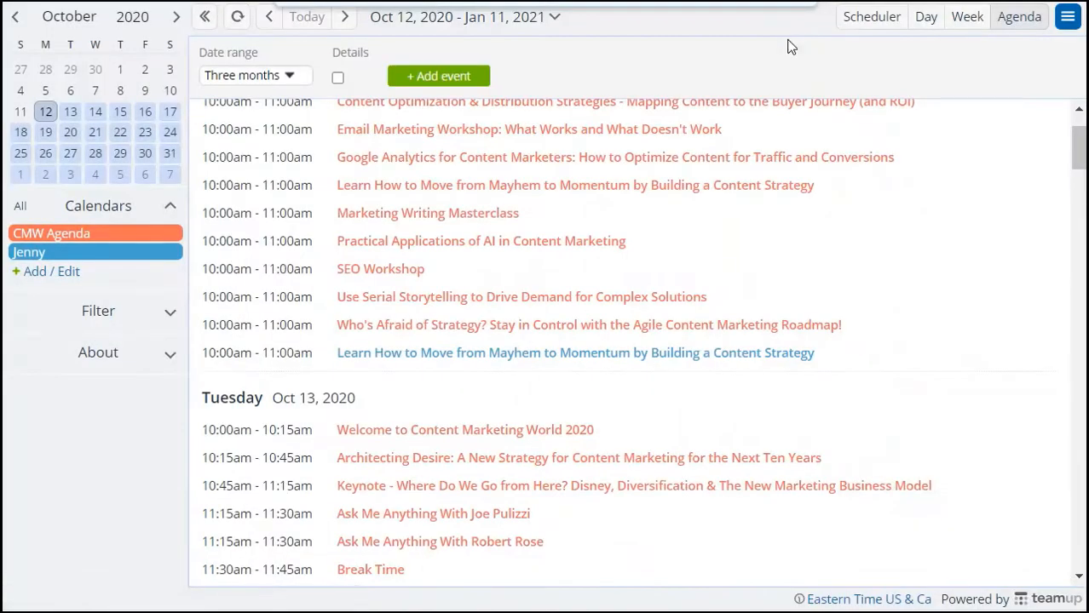
# Duplicate the October 13 Human Connections in a Digital World session into Jenny and save it
pyautogui.scroll(-3)
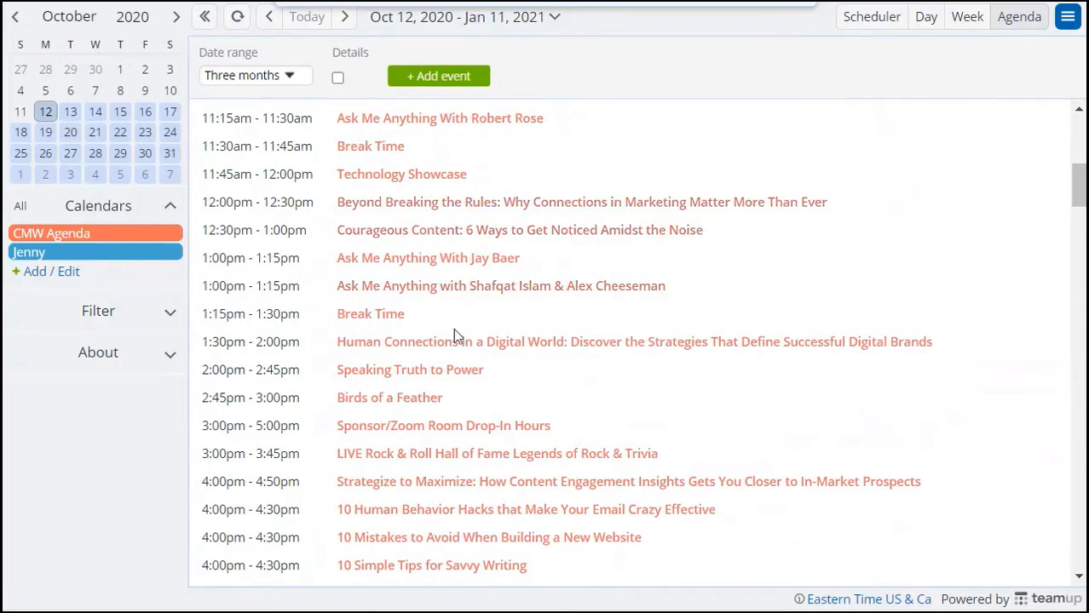
pyautogui.rightClick(435, 340)
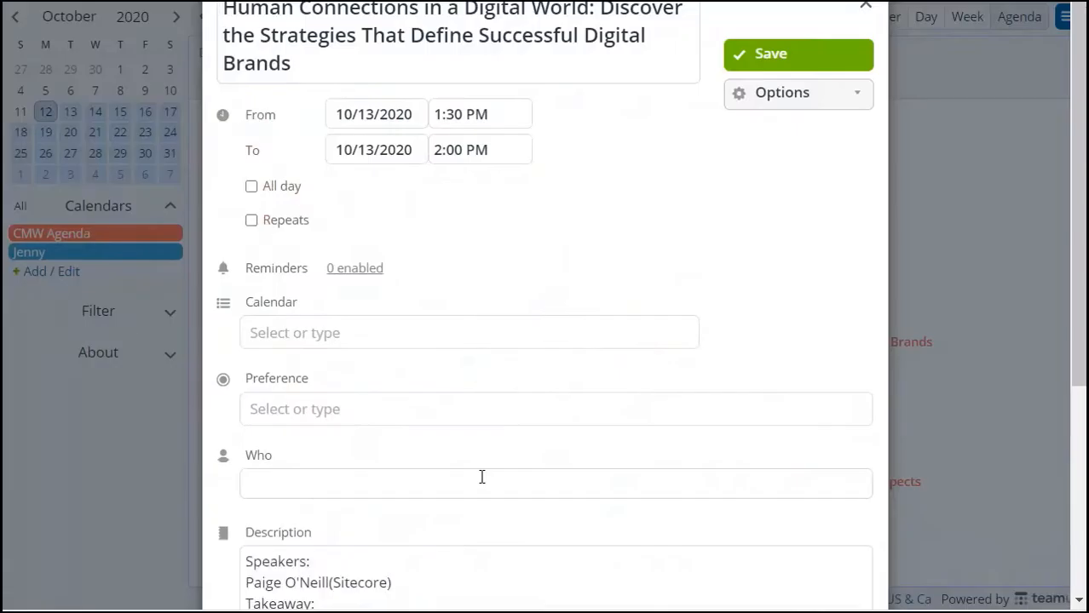
pyautogui.click(468, 332)
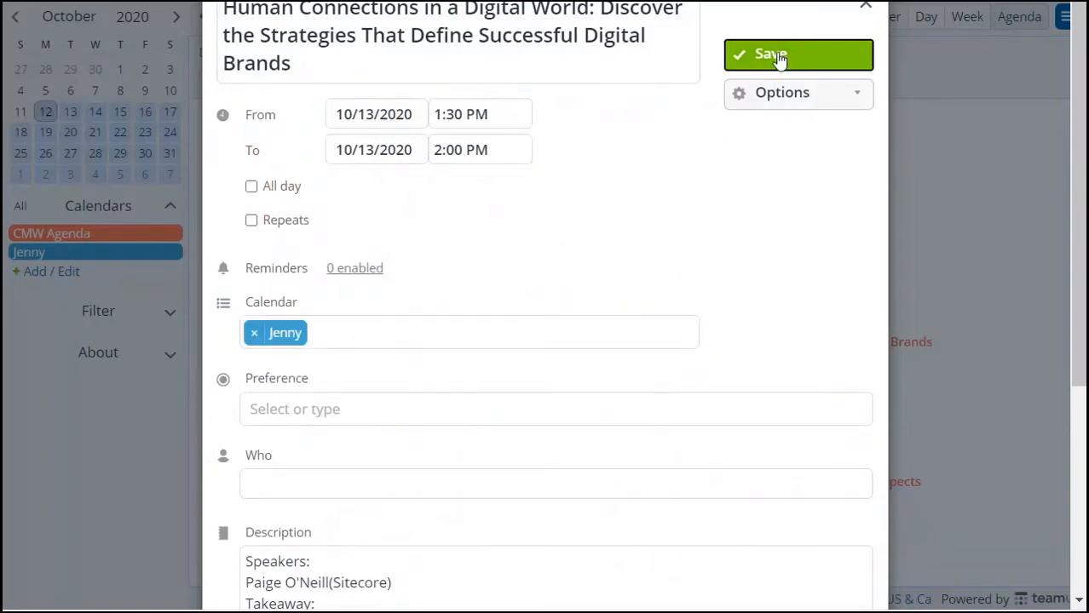
pyautogui.click(798, 55)
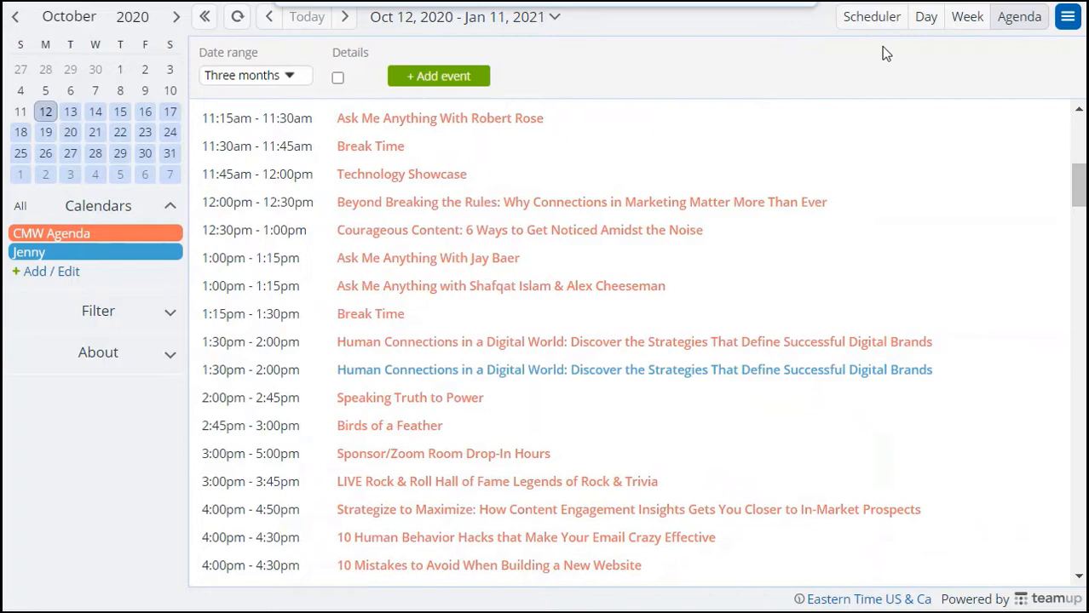
# Show both calendars side by side on Wed 14 at 15-minute resolution and duplicate Limit Less into Jenny
pyautogui.click(870, 17)
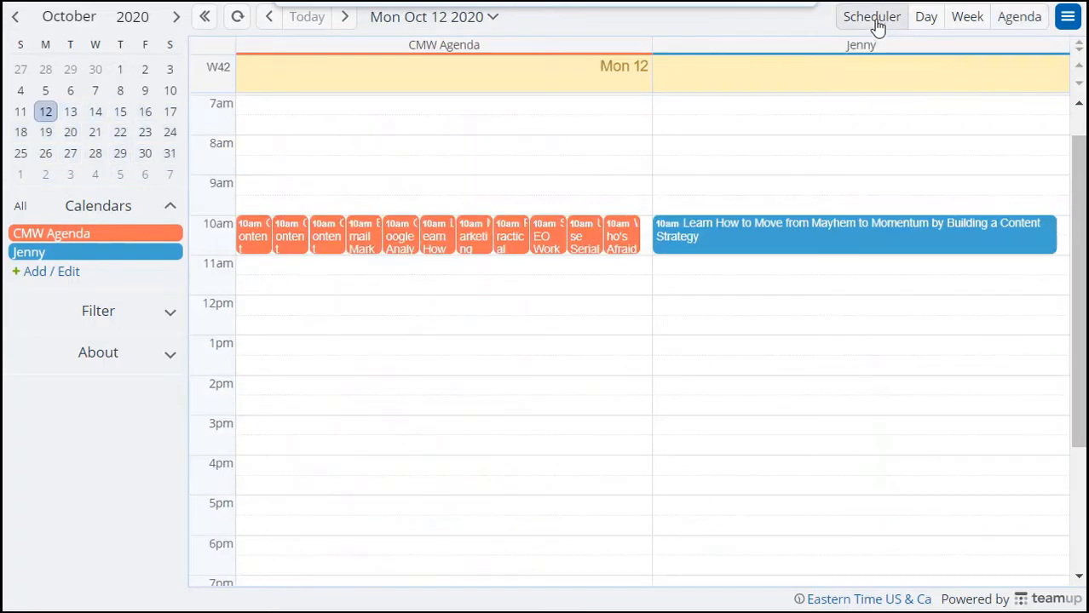
pyautogui.moveTo(341, 17)
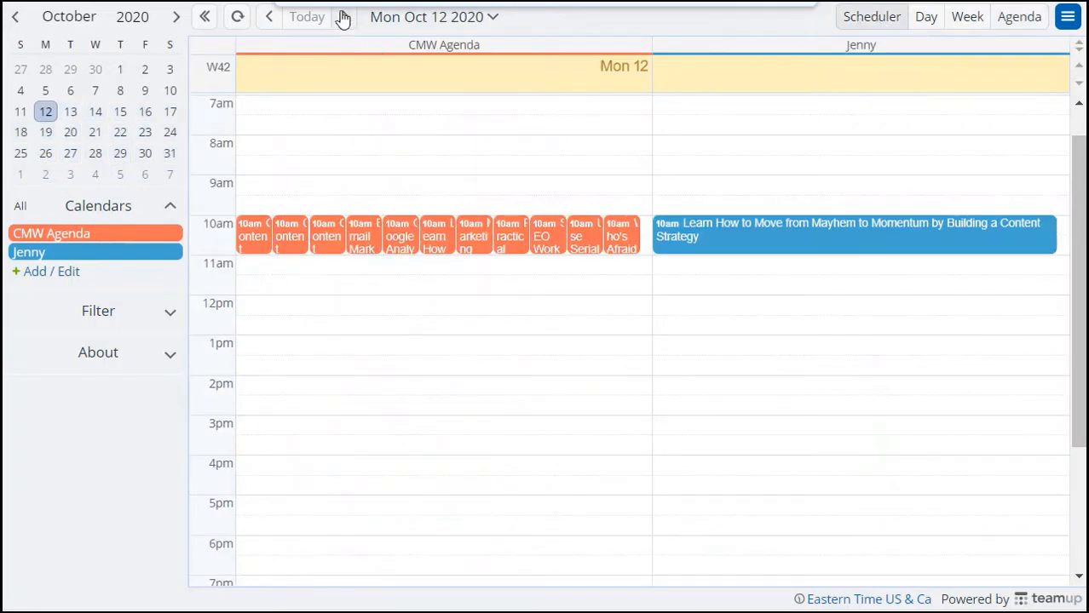
pyautogui.click(269, 17)
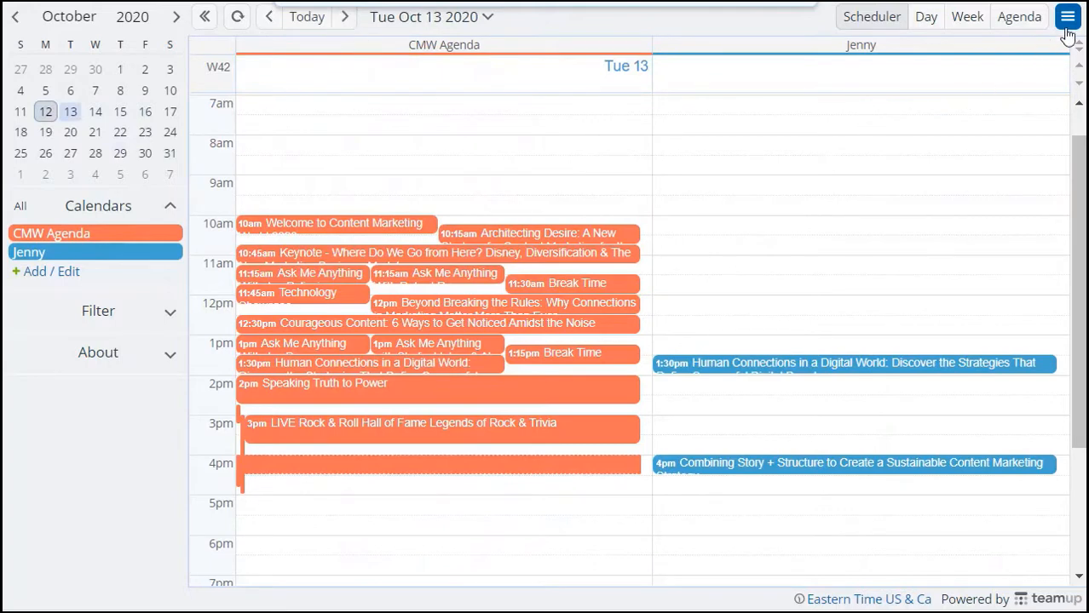
pyautogui.click(1067, 17)
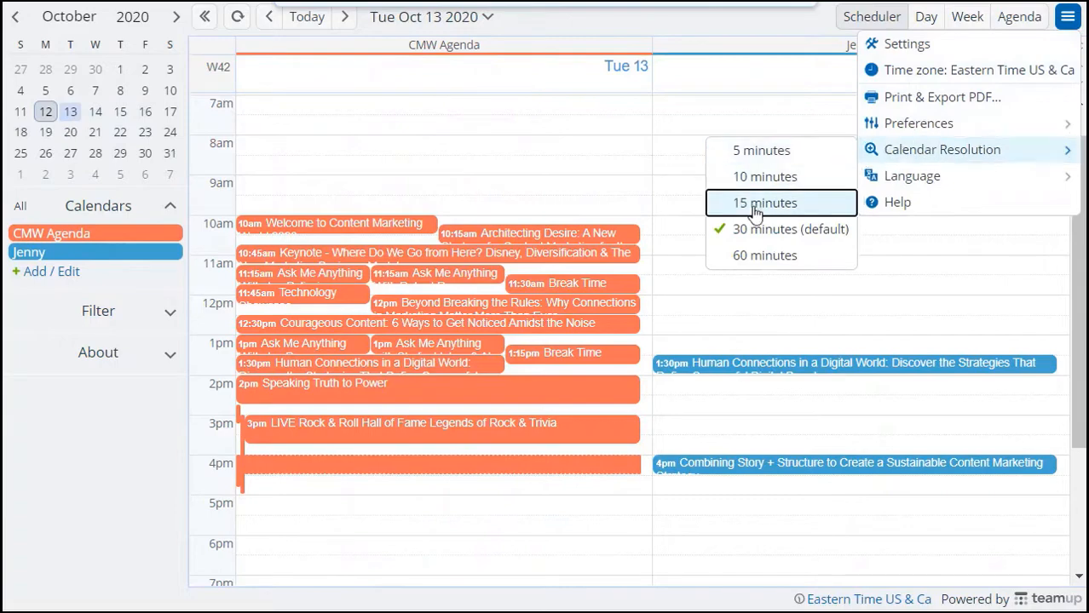
pyautogui.click(763, 203)
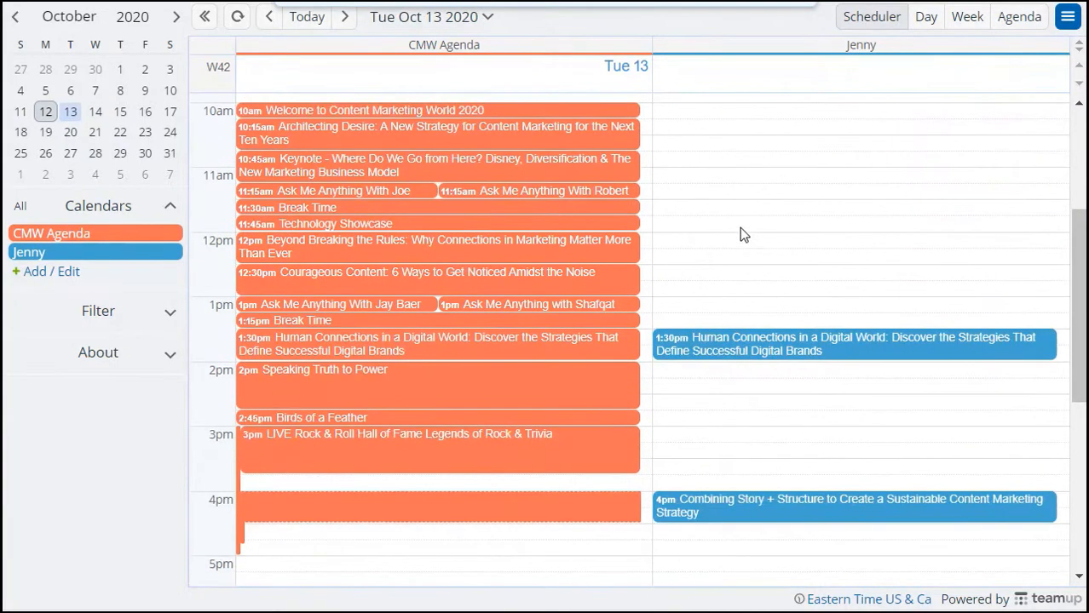
pyautogui.moveTo(491, 249)
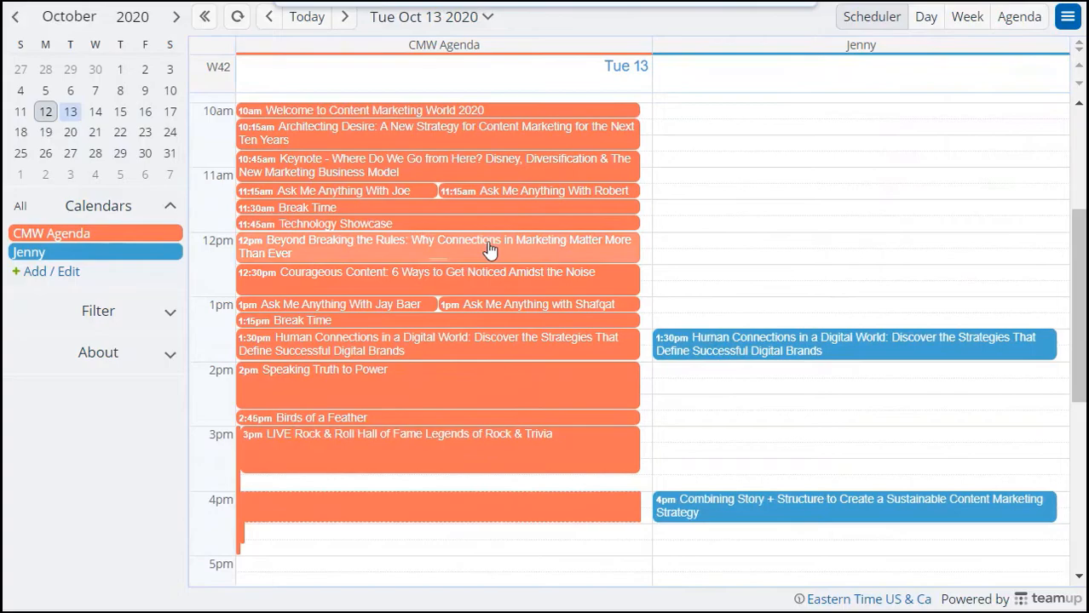
pyautogui.click(436, 245)
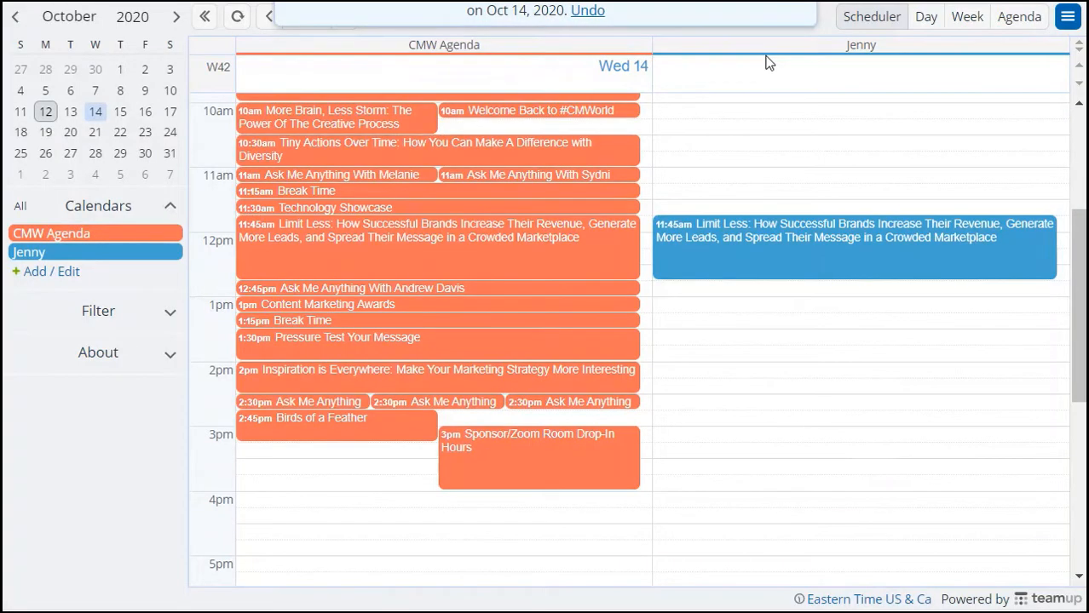
# In the Oct 12–16 week, duplicate the Thu 15 Creating Authentic Content session into Jenny
pyautogui.click(966, 17)
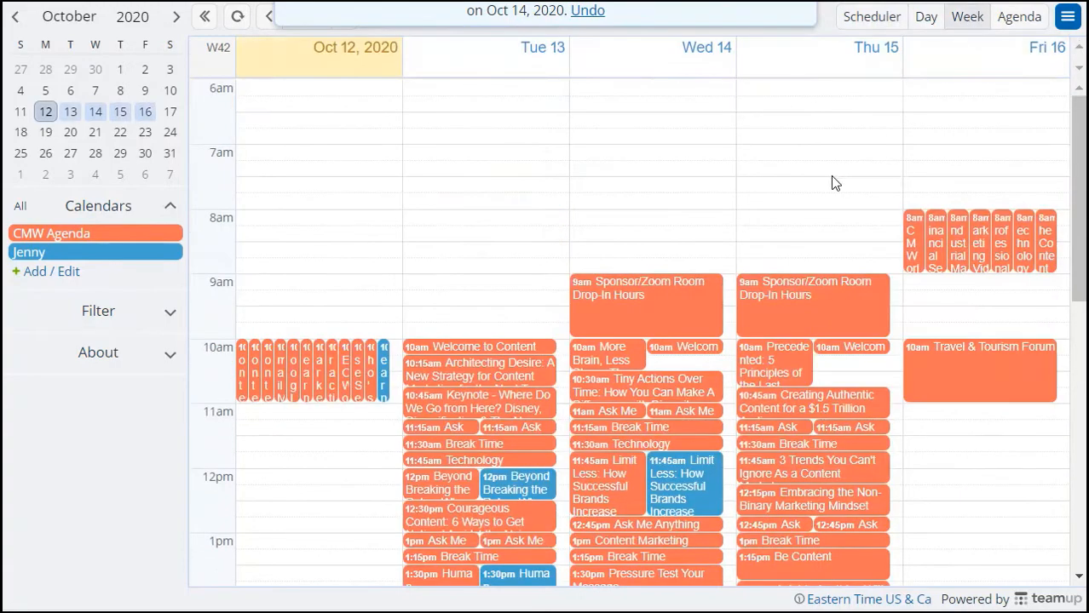
pyautogui.scroll(-3)
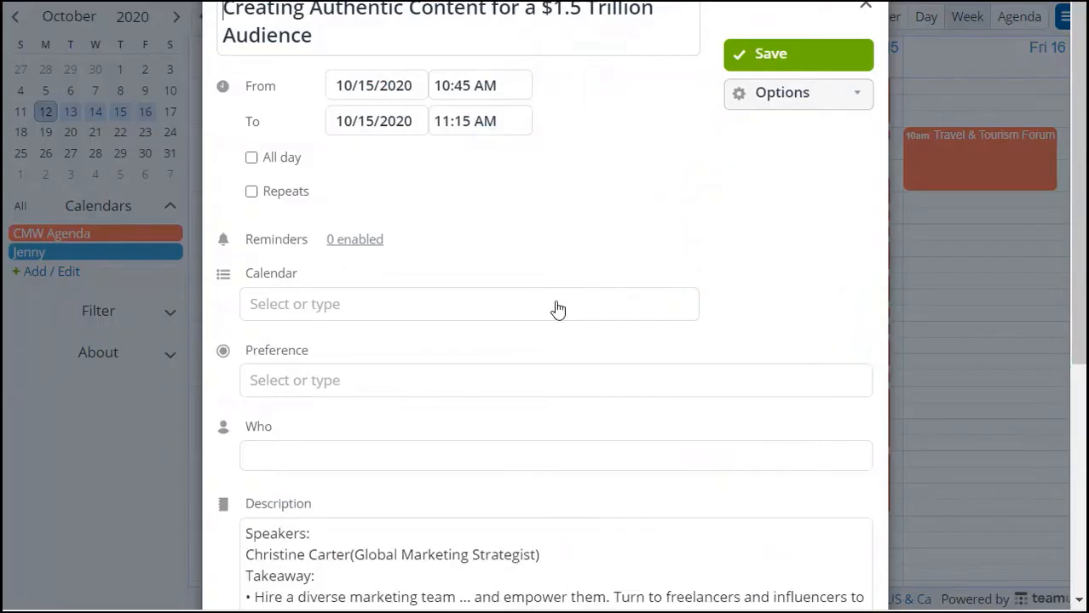
pyautogui.click(866, 6)
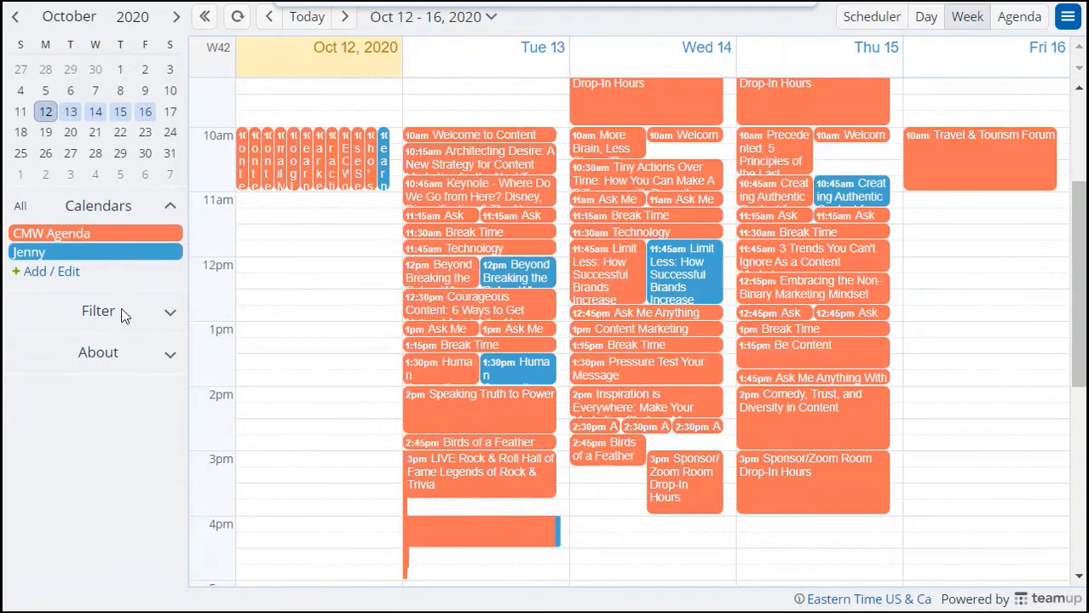
# Filter events by 'Melanie' and duplicate the Wed 14 More Brain, Less Storm session into Jenny
pyautogui.click(98, 310)
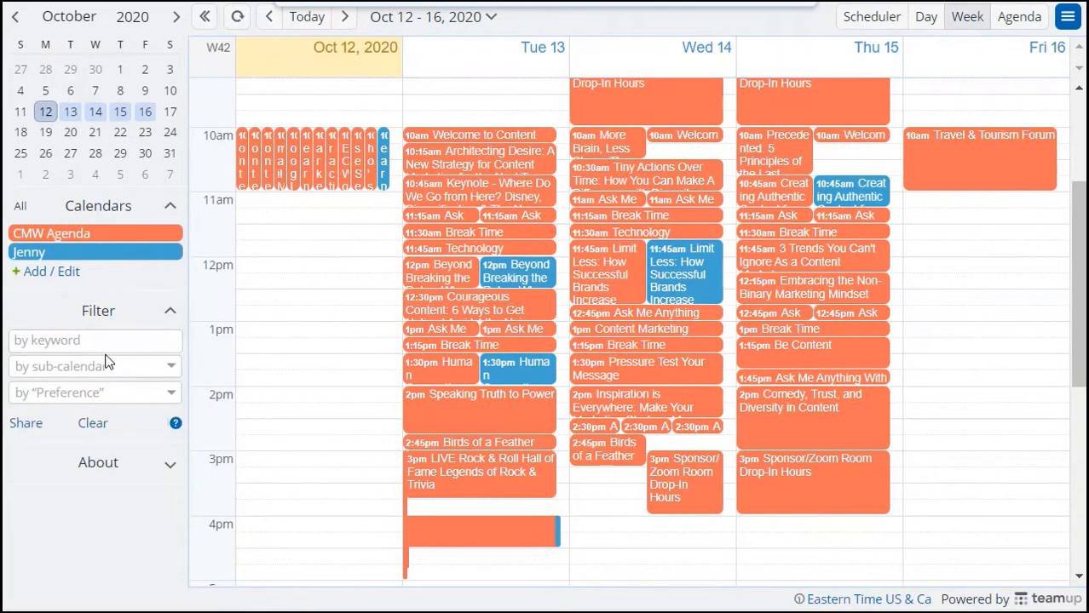
pyautogui.write('Melanie')
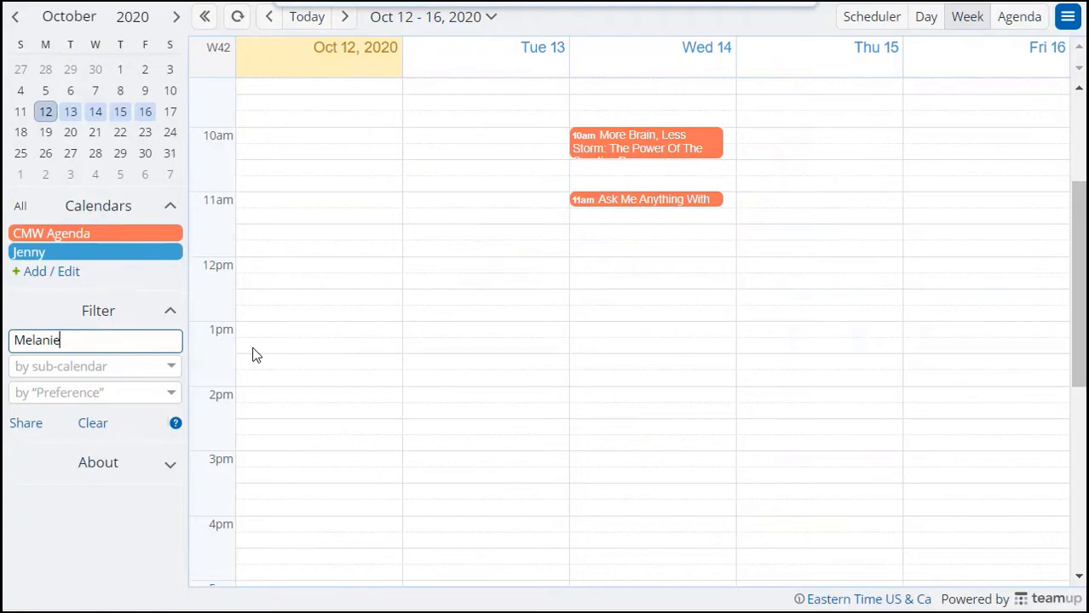
pyautogui.rightClick(633, 141)
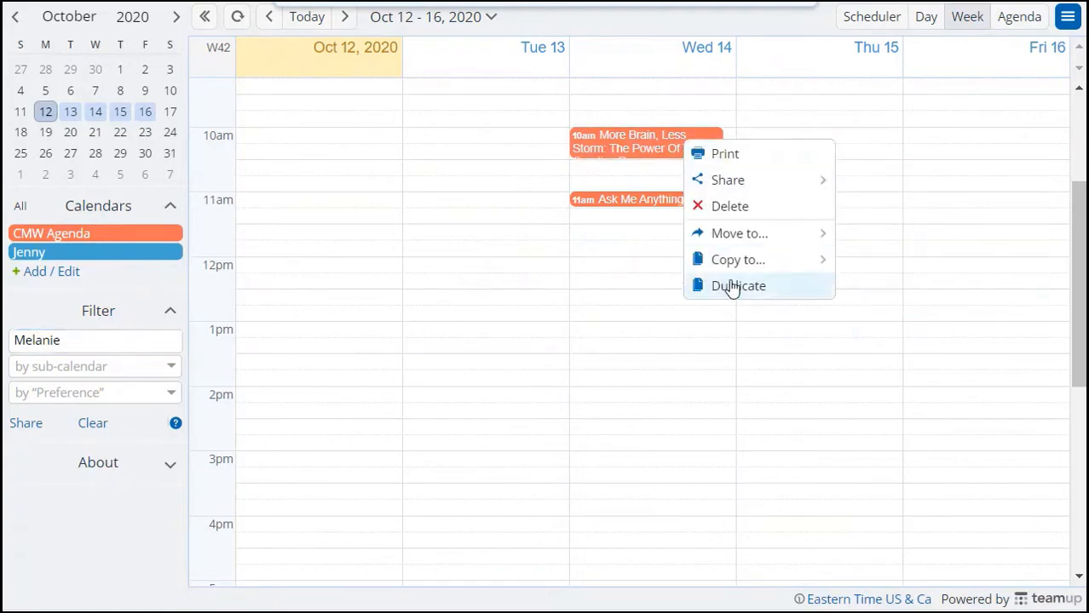
pyautogui.click(738, 286)
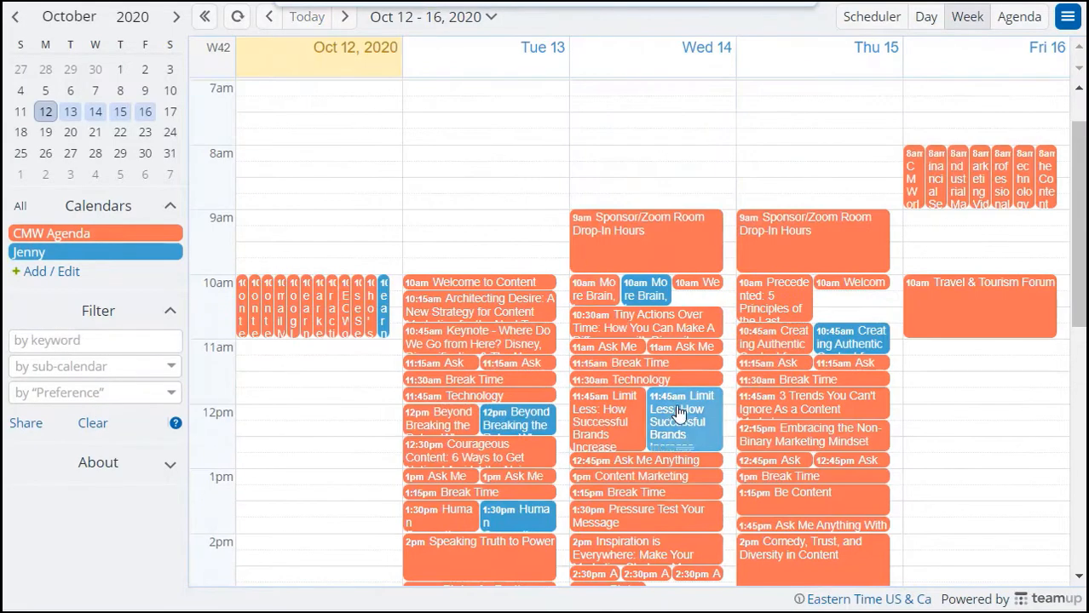
# Mark Jenny's Limit Less copy as Nice to attend and save it
pyautogui.click(681, 414)
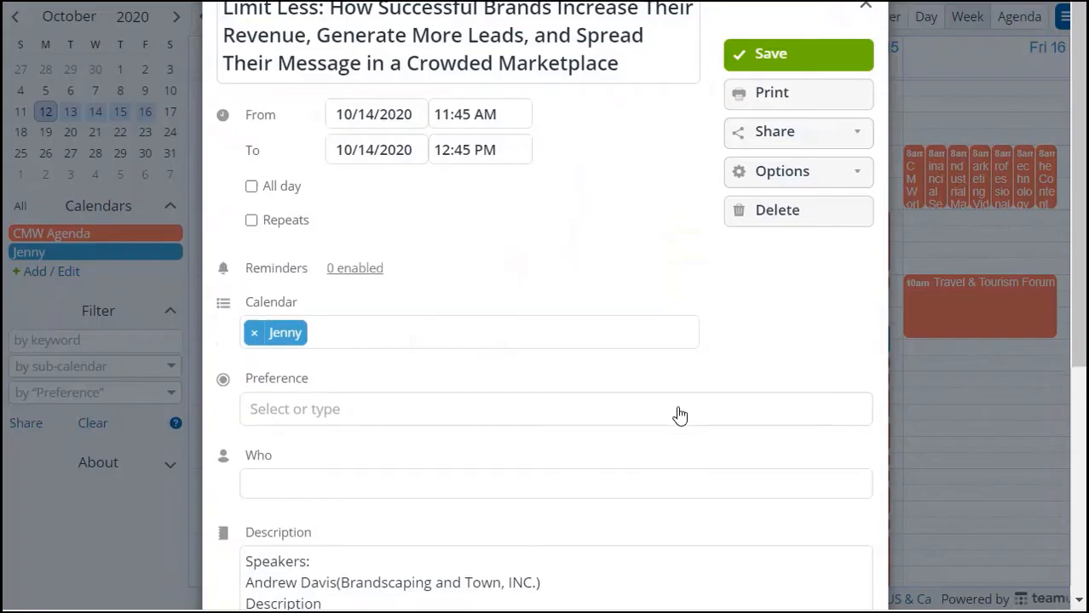
pyautogui.click(555, 409)
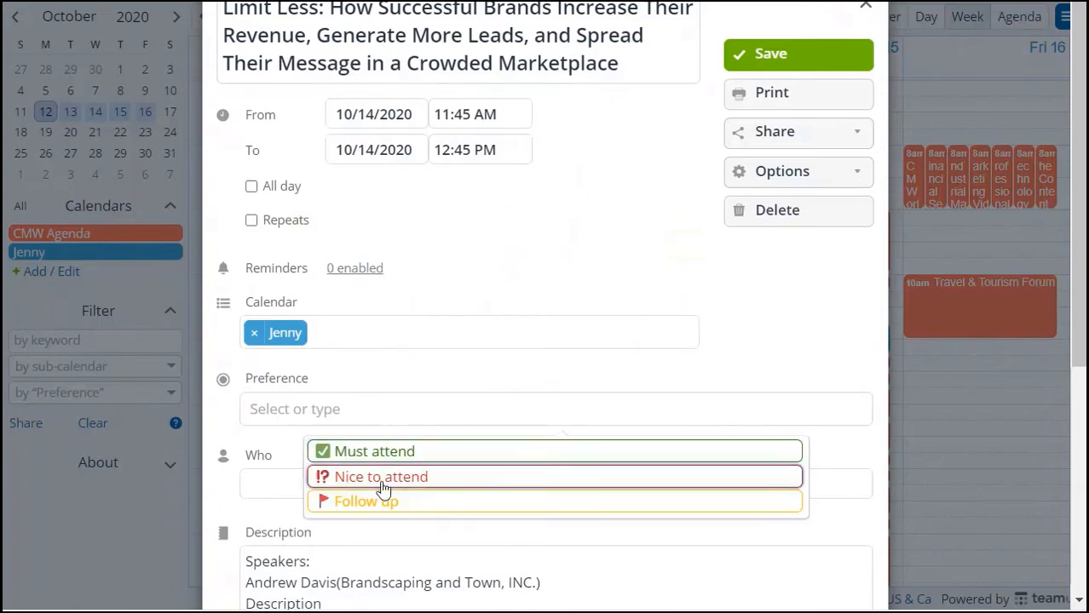
pyautogui.click(381, 477)
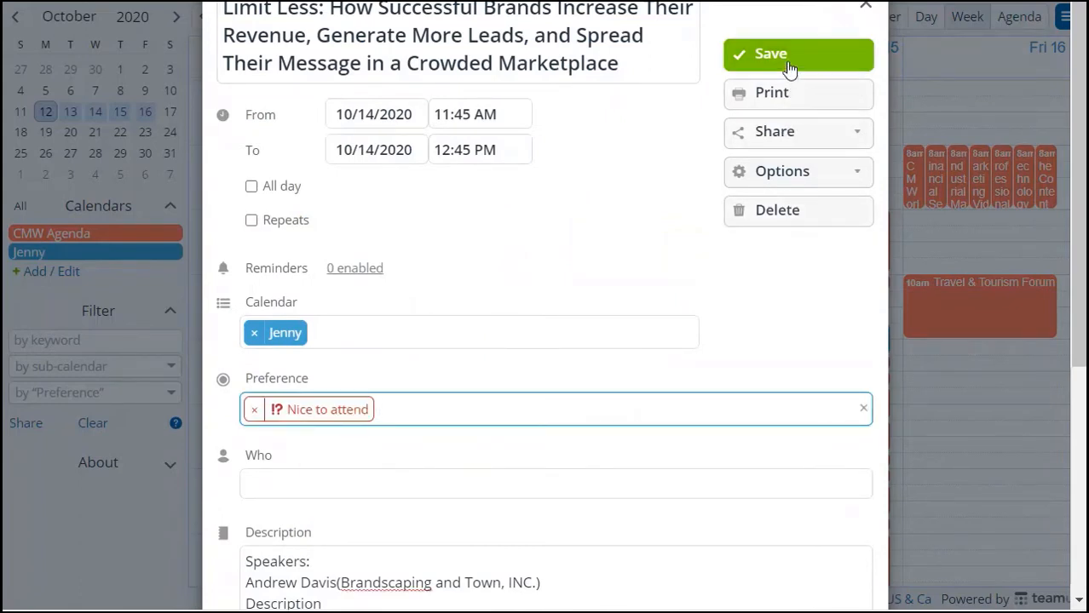
pyautogui.click(798, 53)
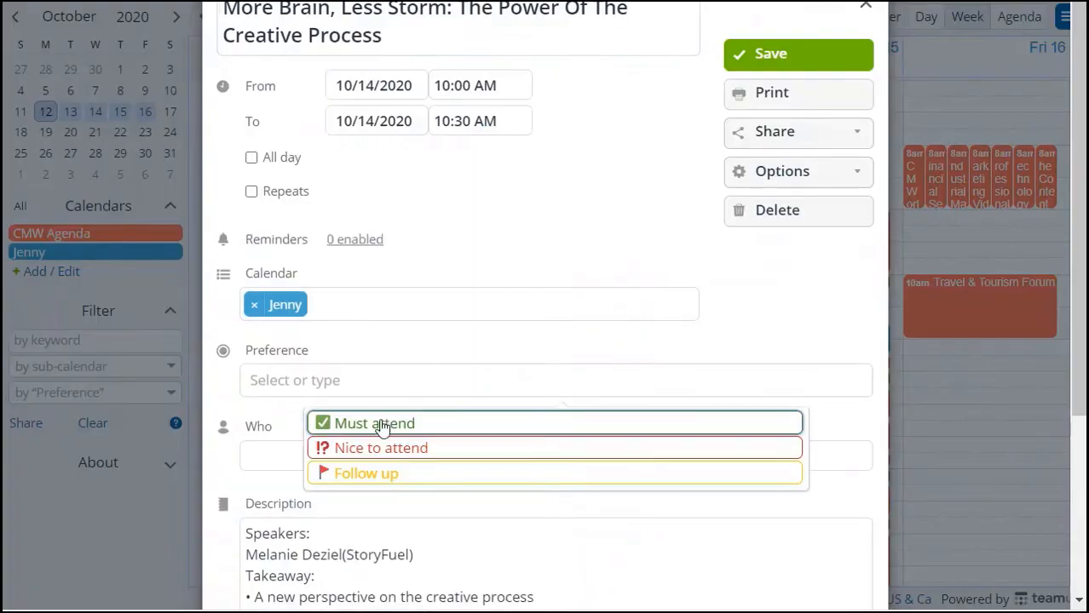
# Mark Jenny's More Brain, Less Storm and Creating Authentic Content copies as Must attend
pyautogui.click(866, 7)
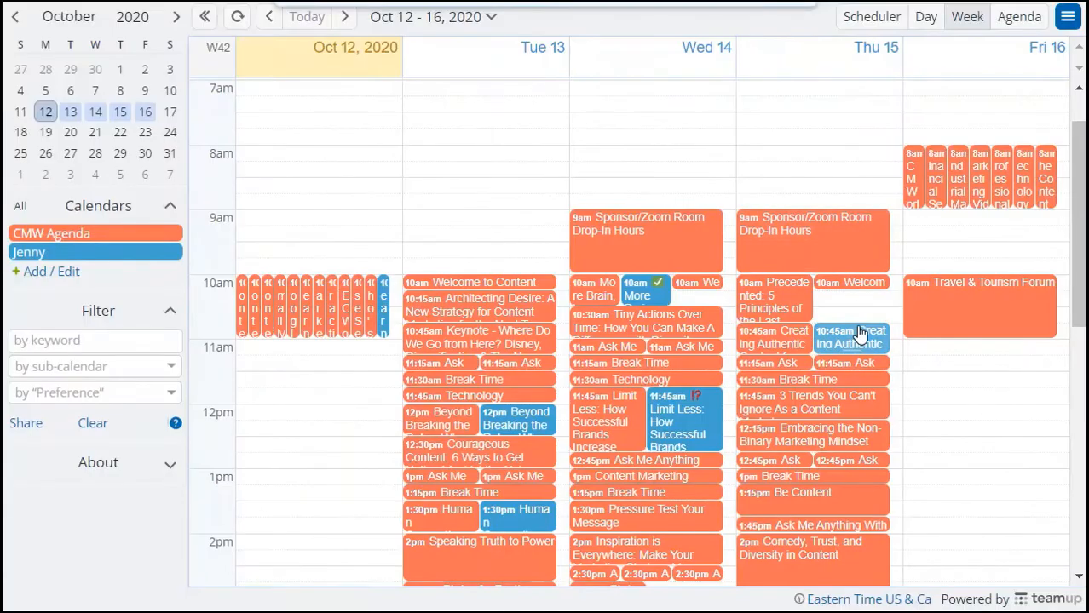
pyautogui.click(851, 337)
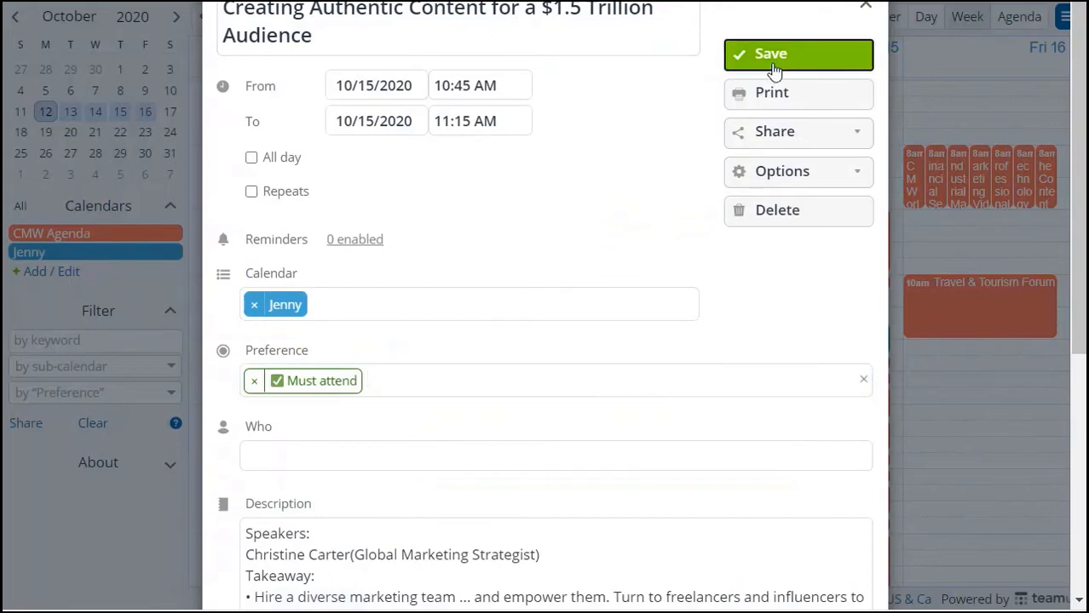
pyautogui.click(797, 53)
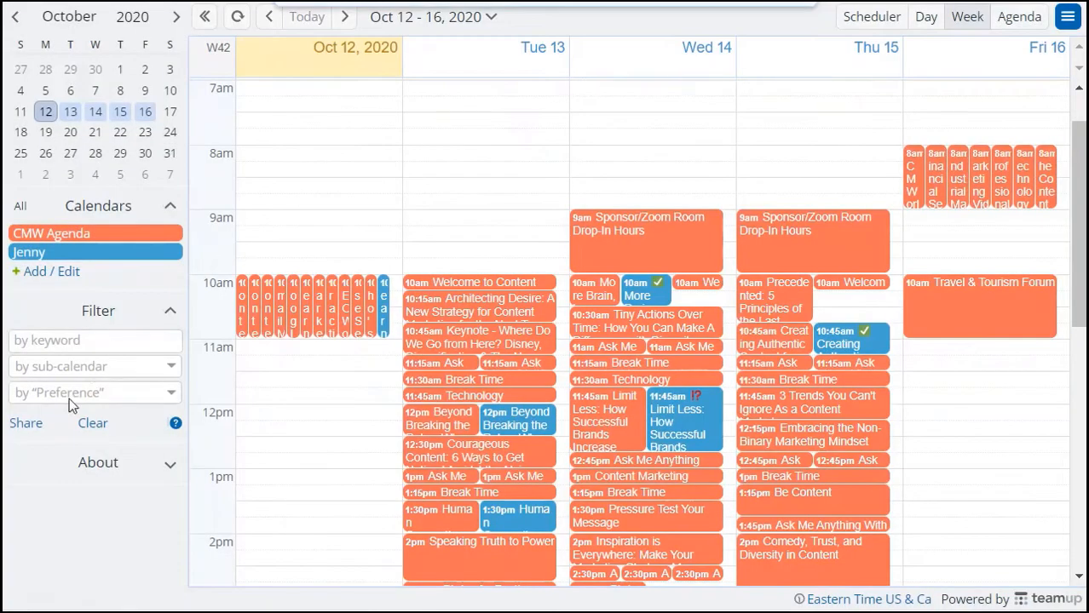
# Clear the event filter and bring up the calendar's main settings menu
pyautogui.click(96, 392)
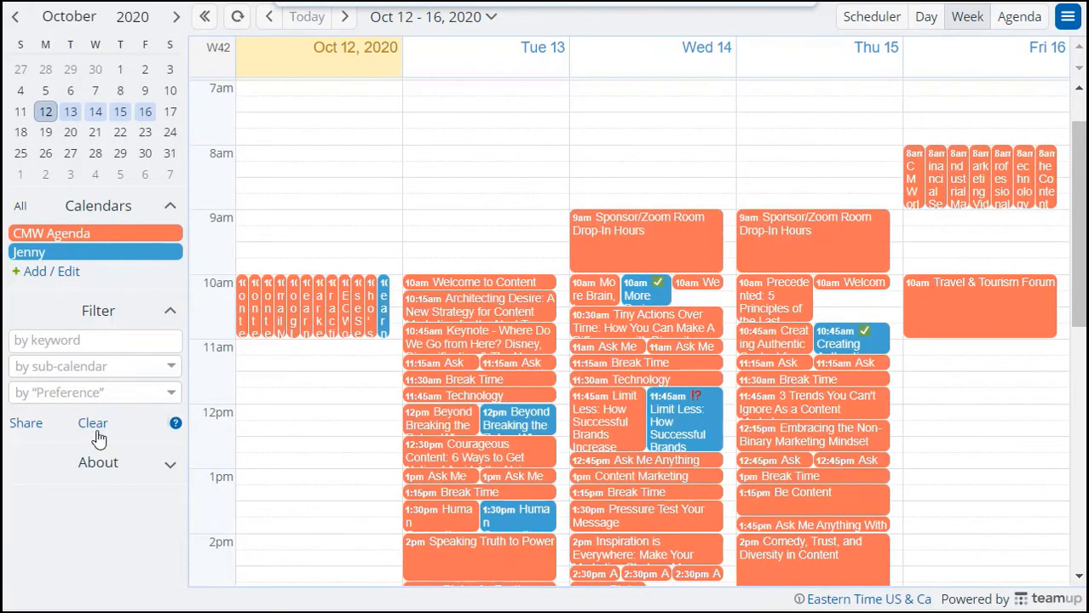
pyautogui.click(1067, 17)
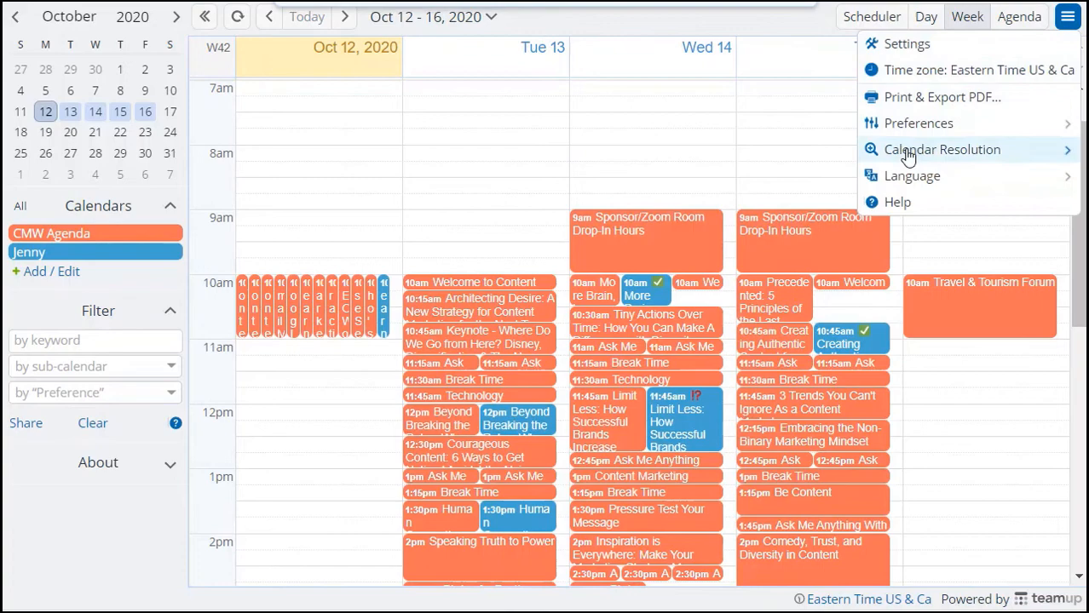